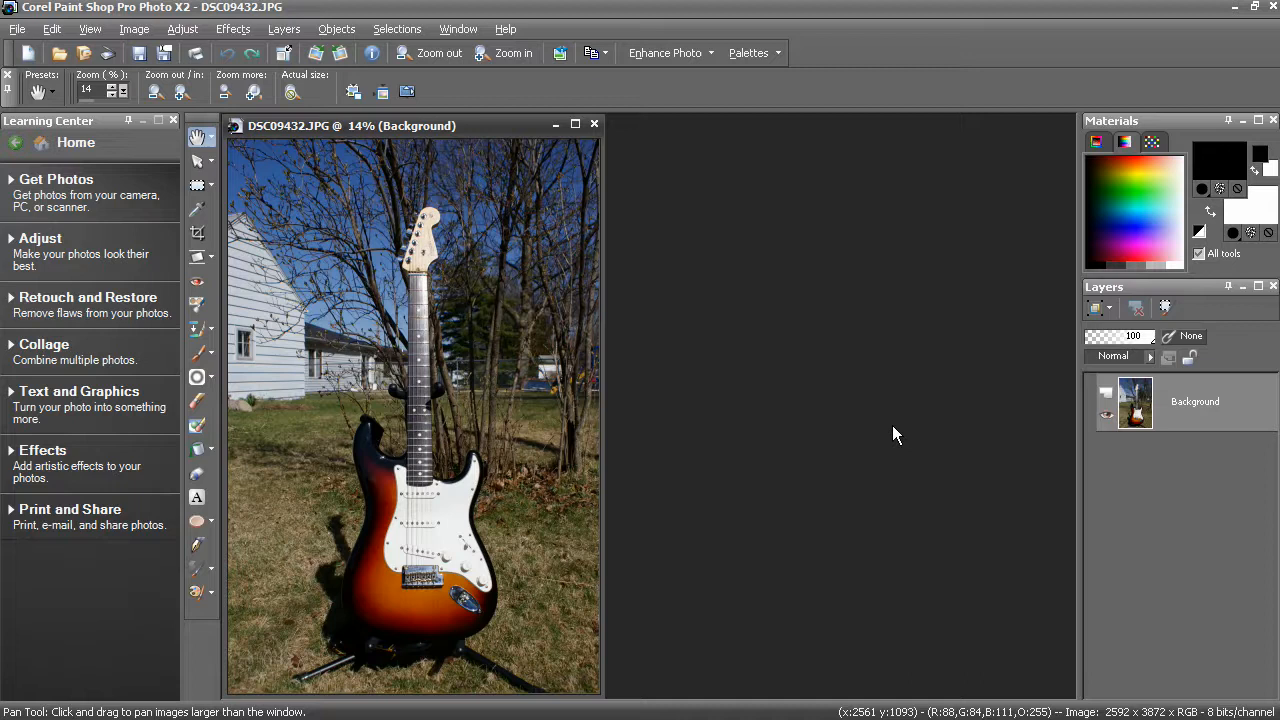
mouse_move(402, 268)
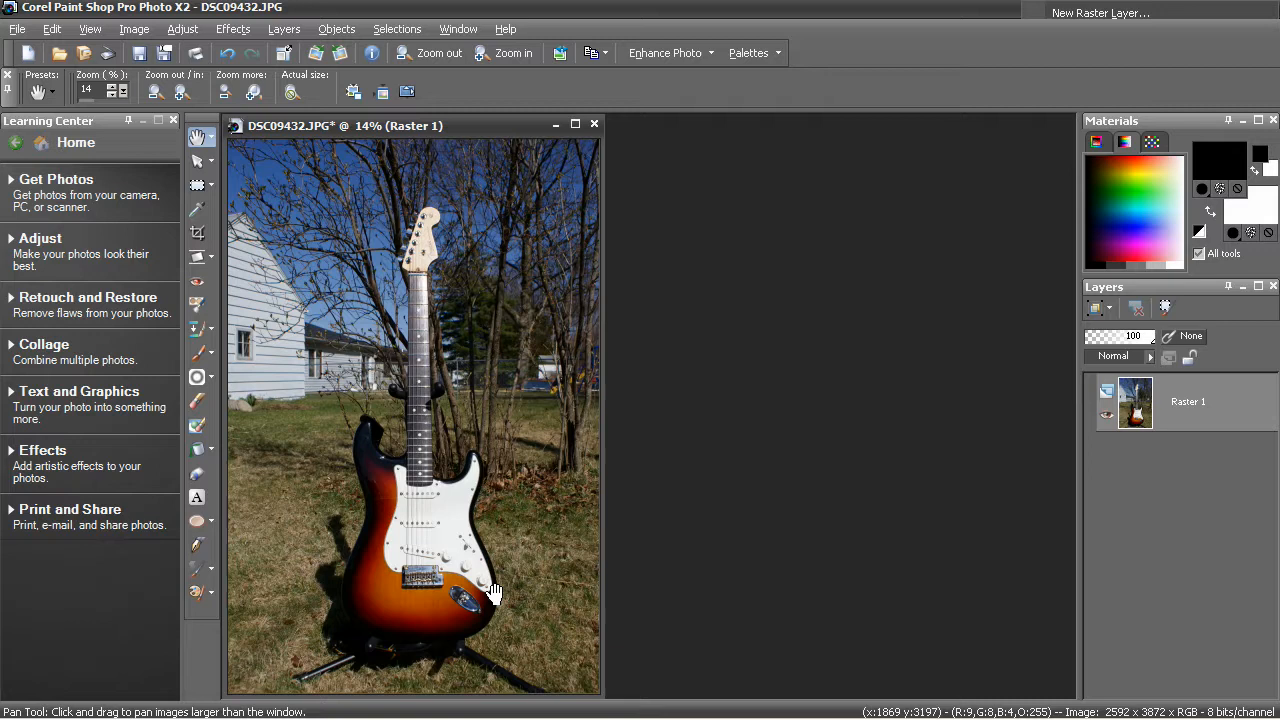
mouse_move(540, 430)
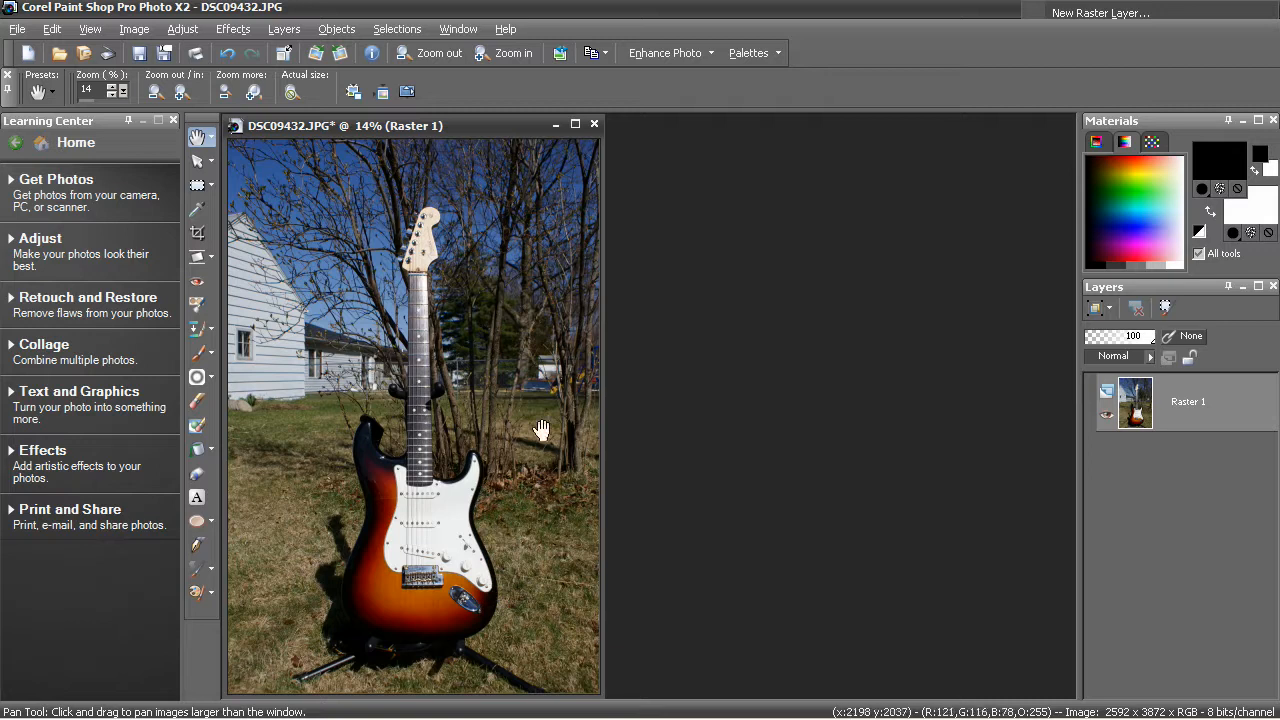
mouse_move(456, 348)
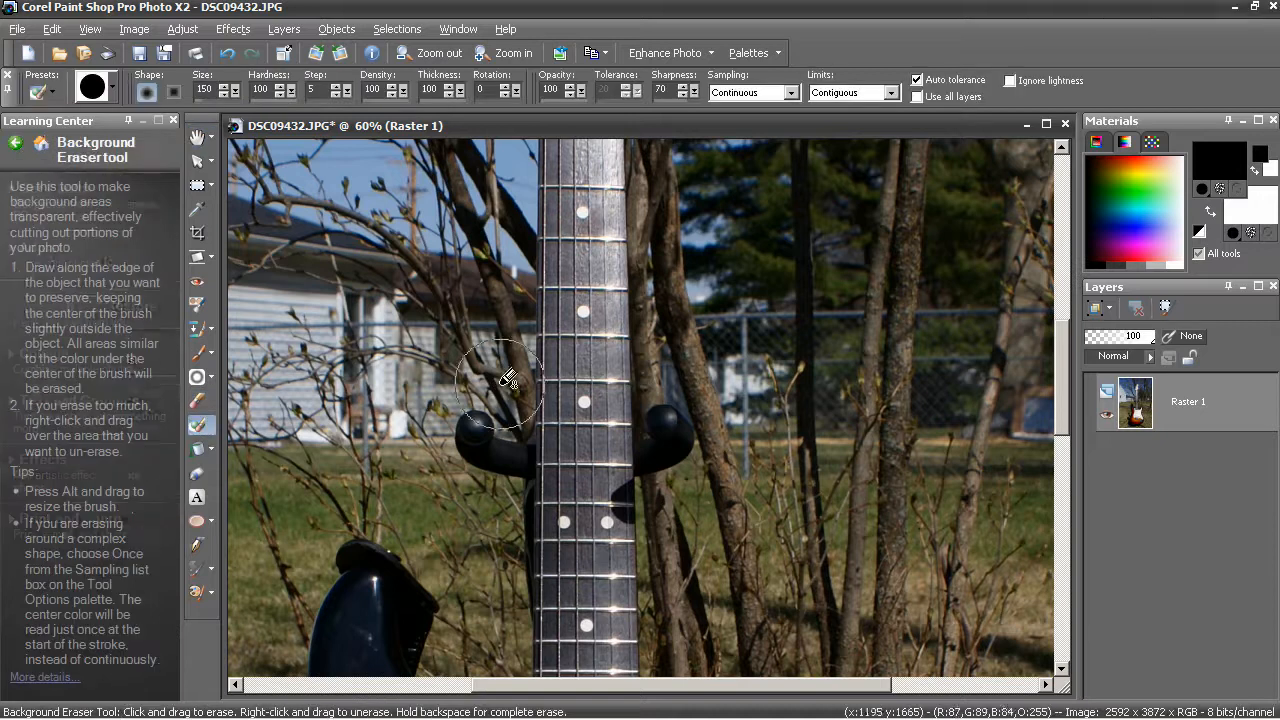
Step: Trial-erase background beside the guitar neck with the Background Eraser, then undo so the photo is intact
left_click_drag(510, 384, 520, 244)
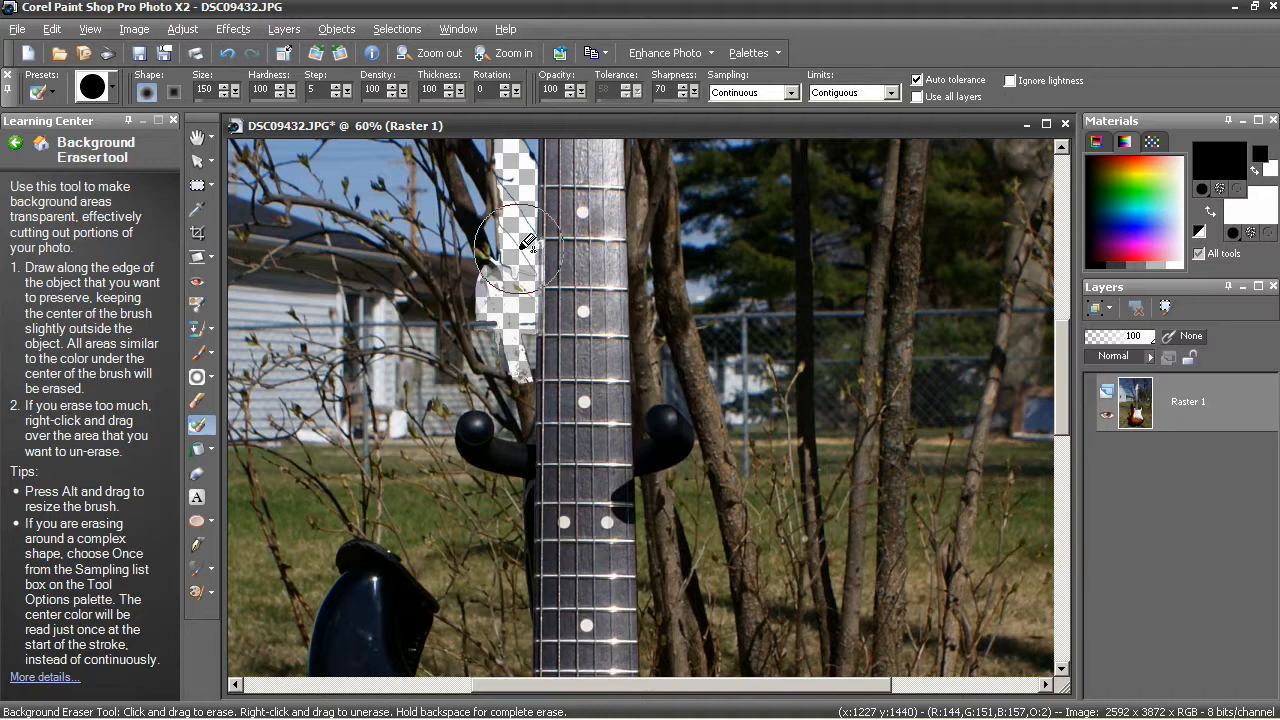
left_click_drag(520, 244, 640, 184)
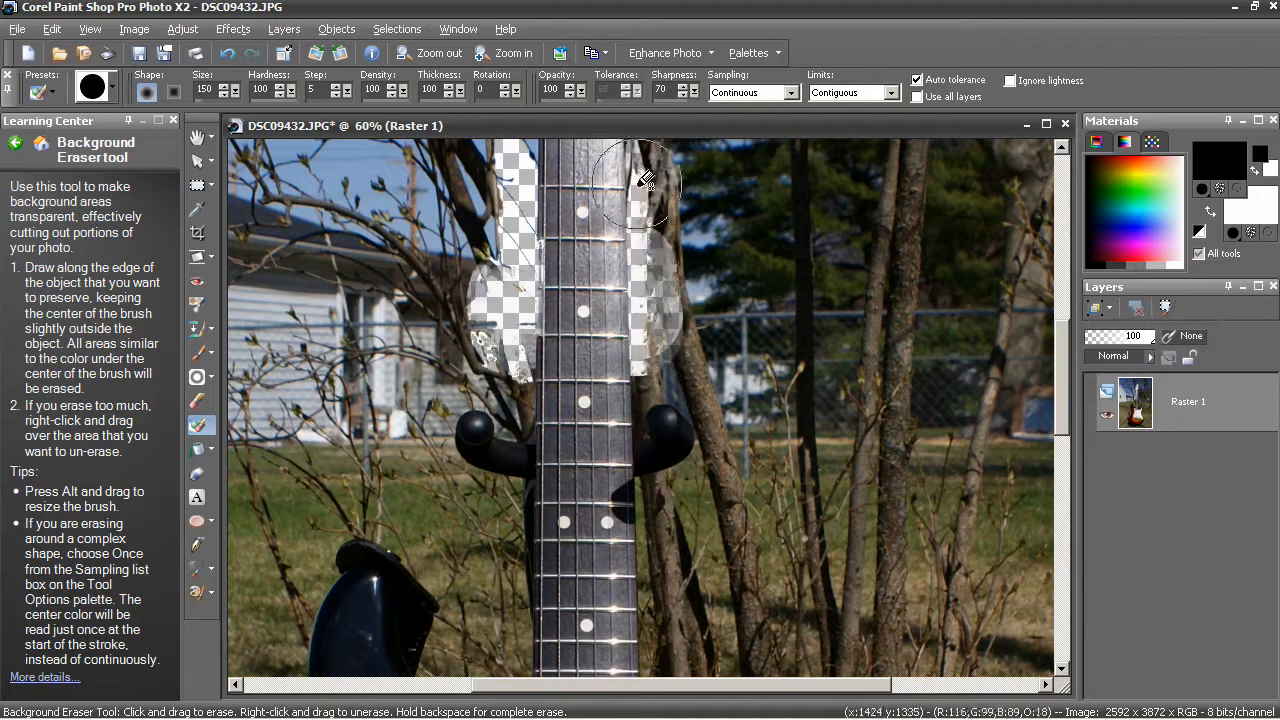
left_click_drag(644, 184, 664, 544)
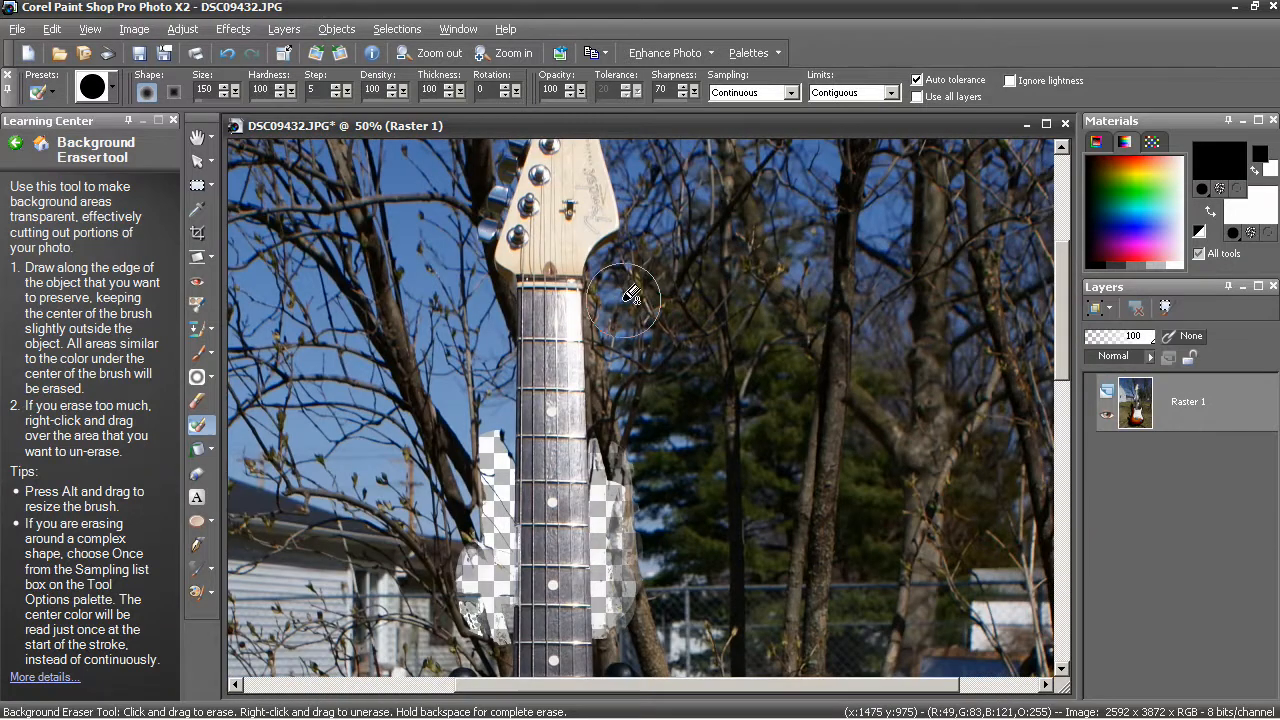
left_click_drag(624, 290, 604, 490)
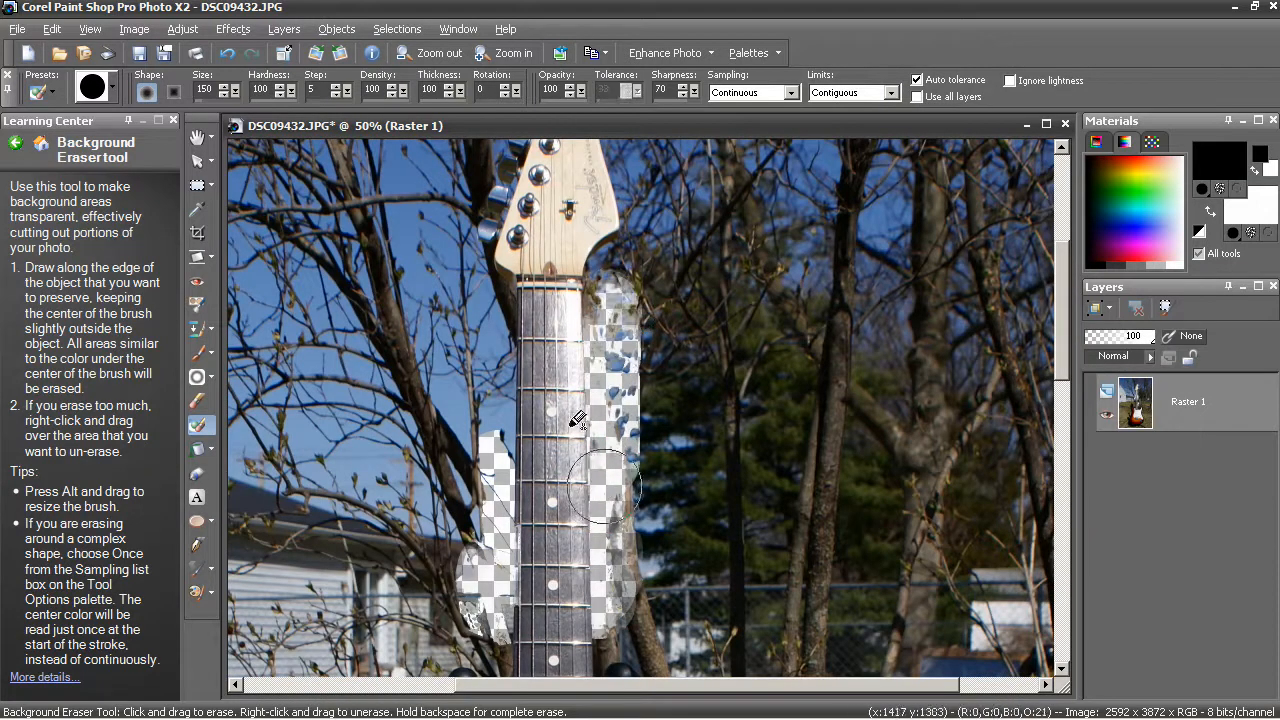
left_click(226, 52)
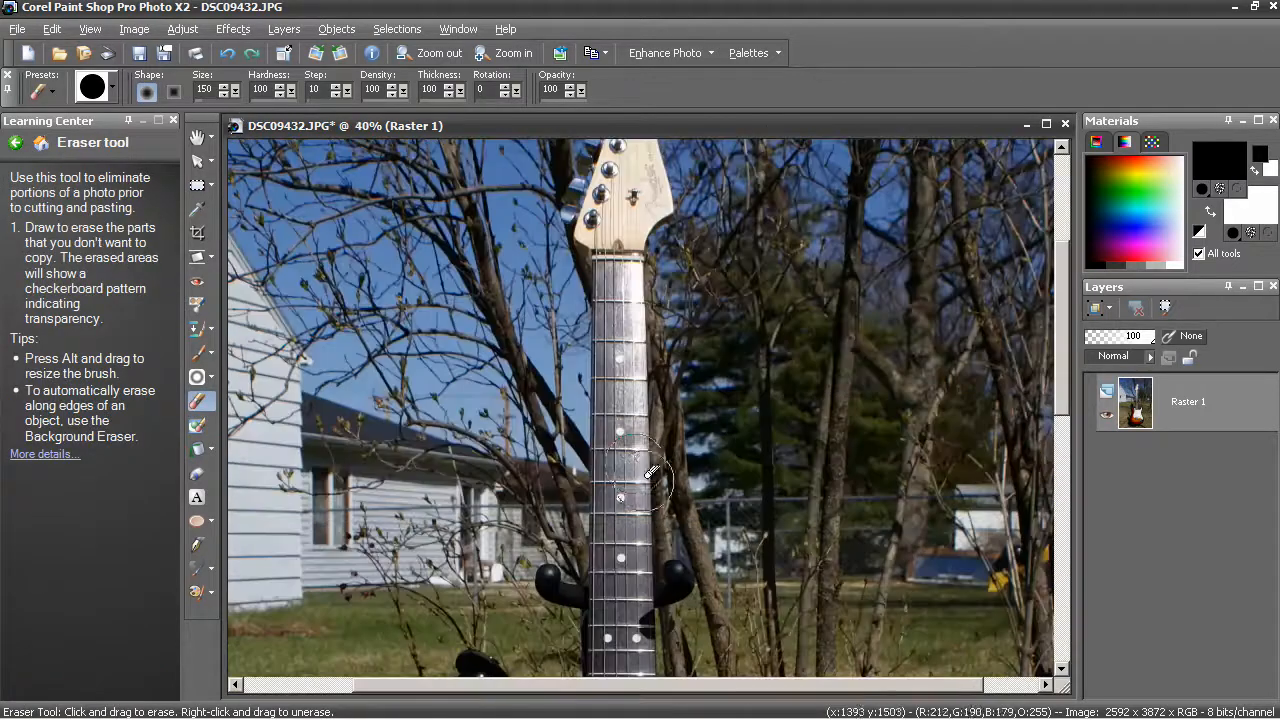
Step: Zoom in on the upper neck area to check the hard-edged erased circle
left_click(512, 52)
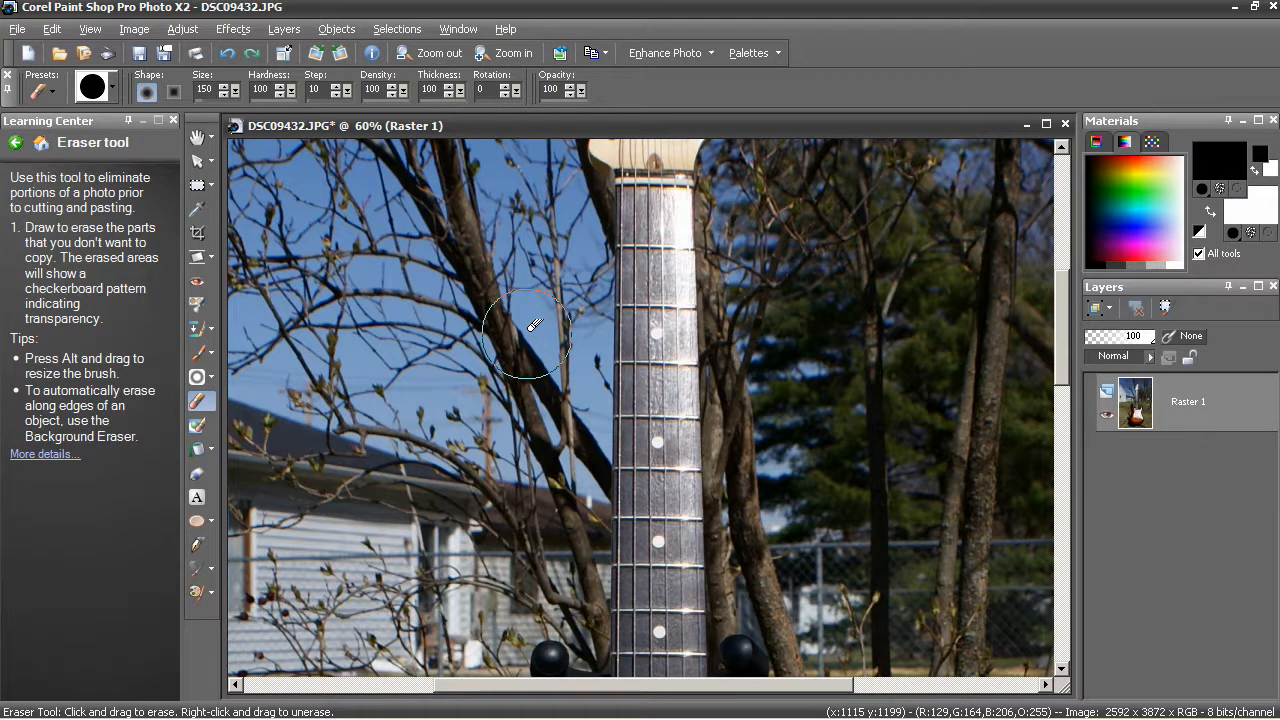
mouse_move(588, 440)
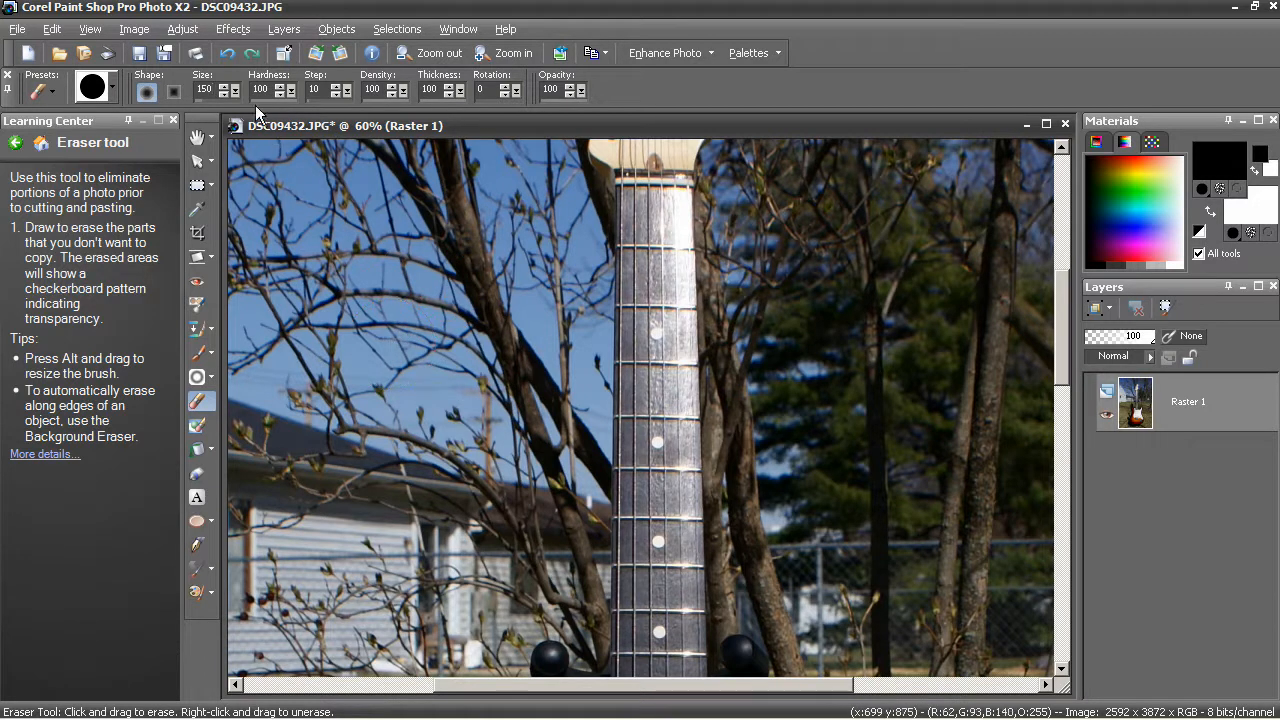
mouse_move(420, 320)
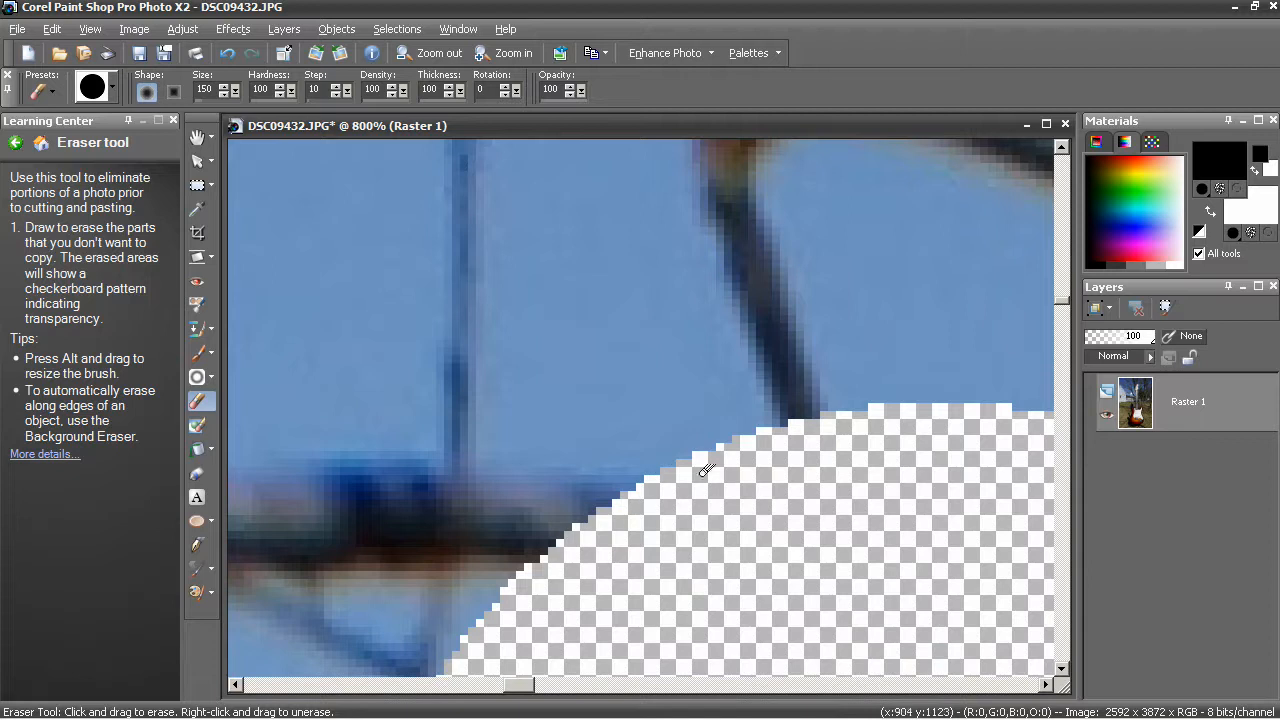
mouse_move(616, 388)
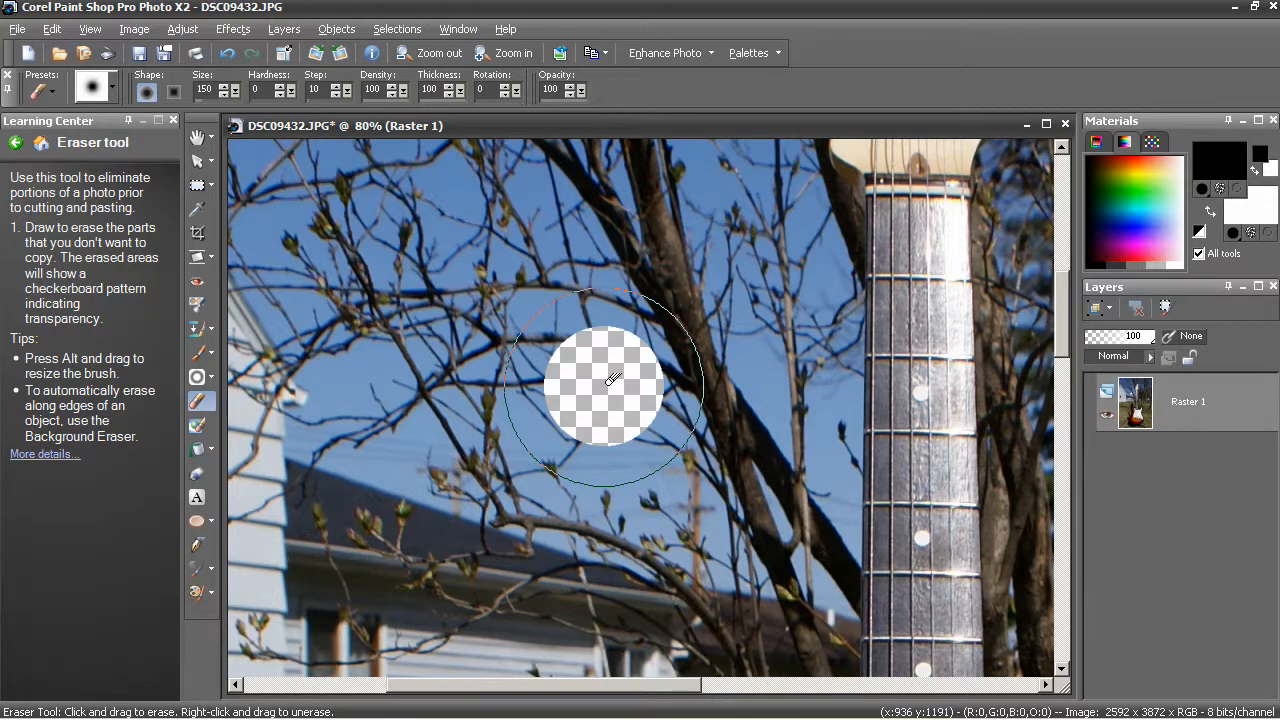
Step: Erase a soft-edged patch over the house roof left of the neck and zoom in on its edge
scroll("down", 3)
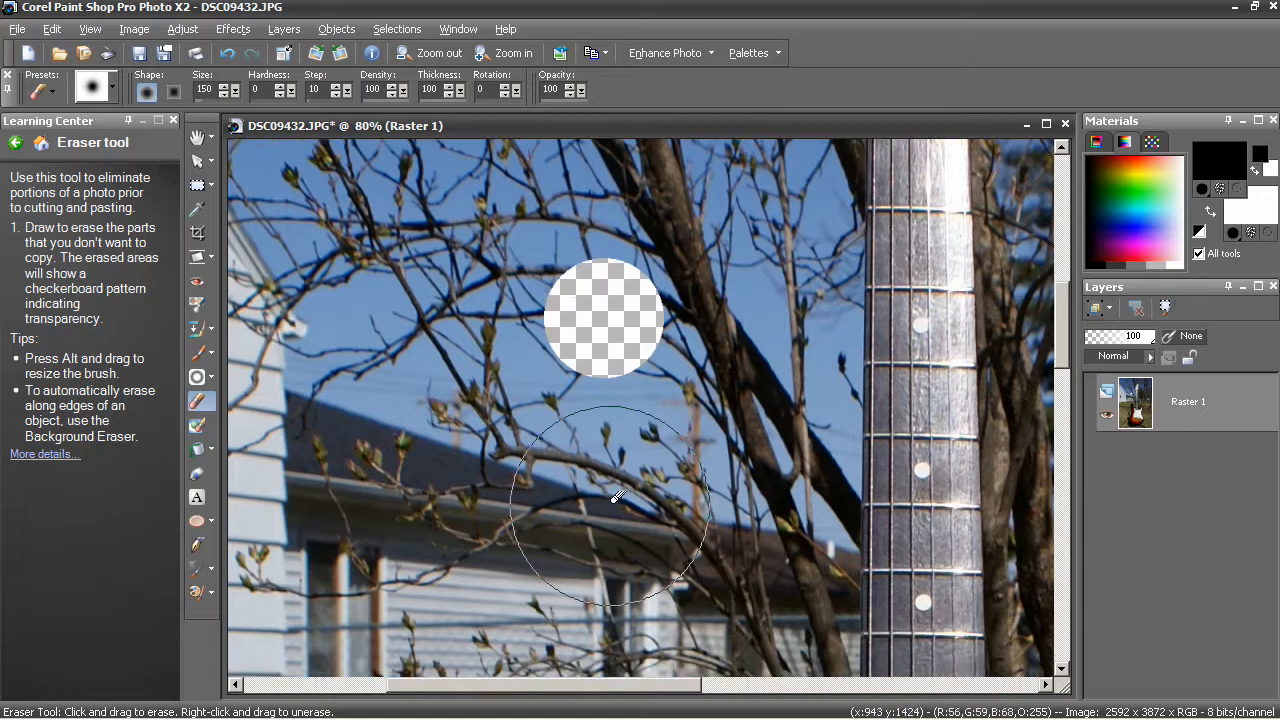
left_click_drag(616, 500, 618, 524)
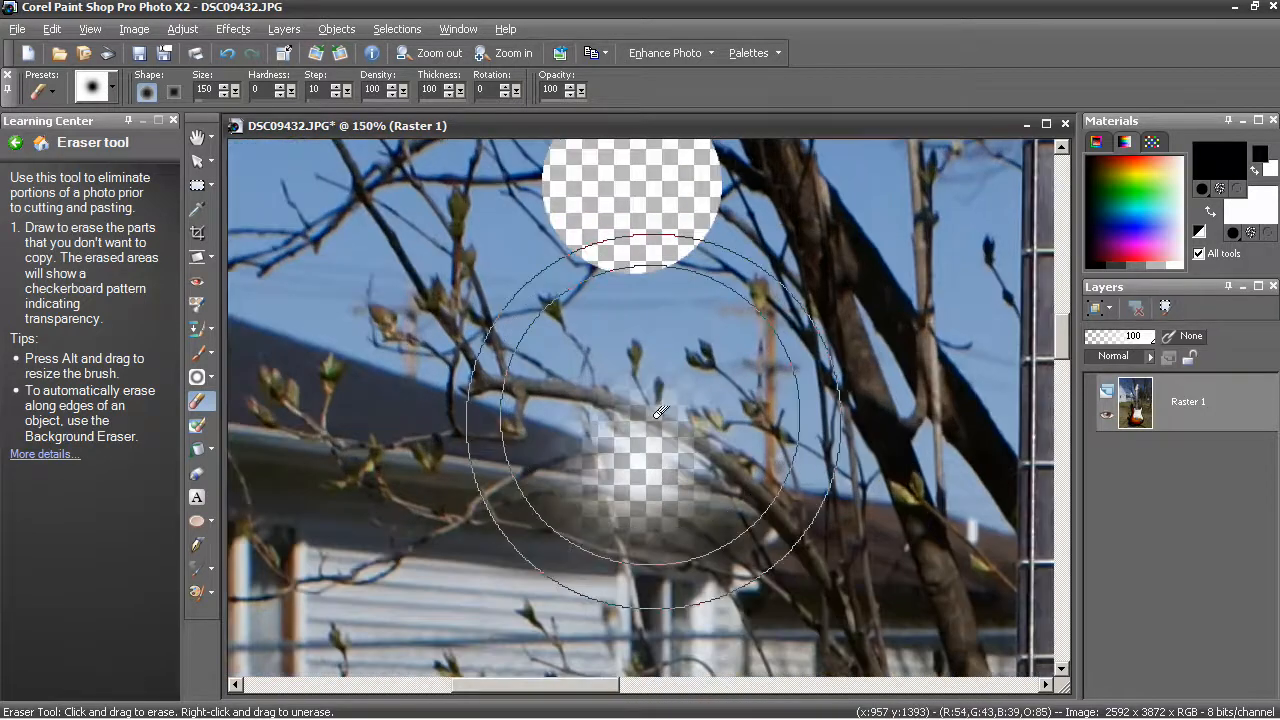
left_click(512, 52)
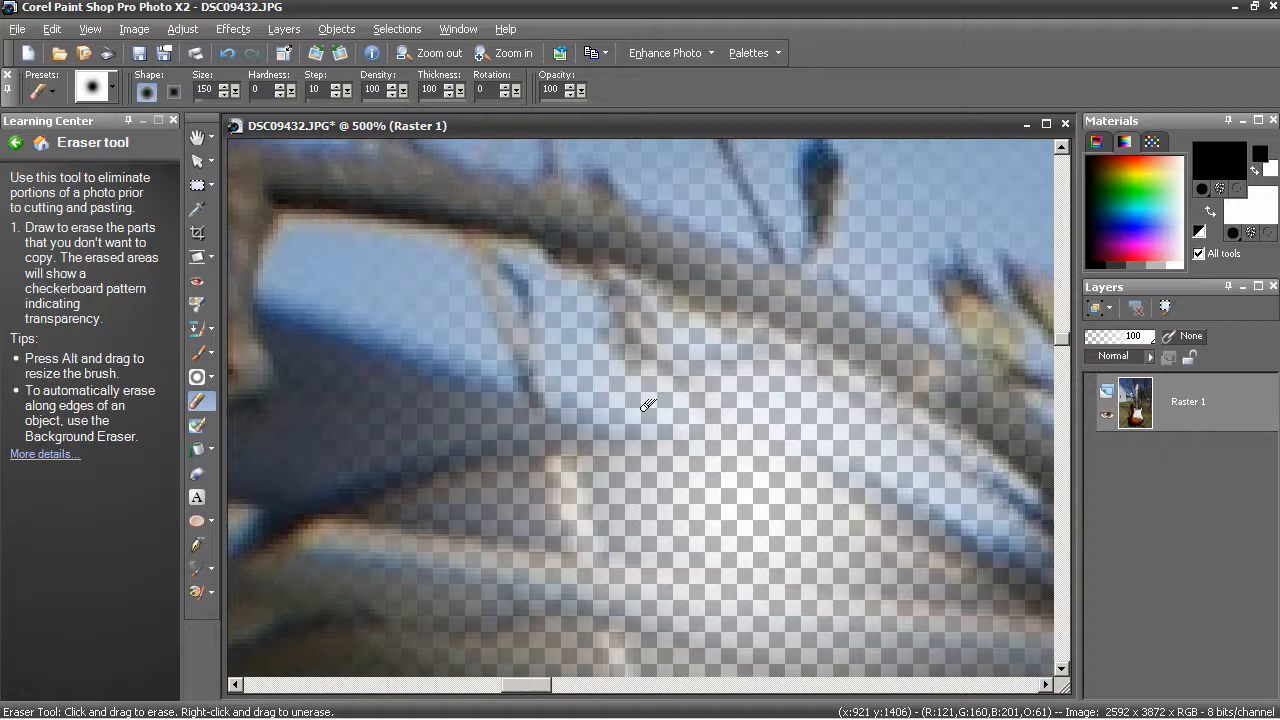
mouse_move(500, 356)
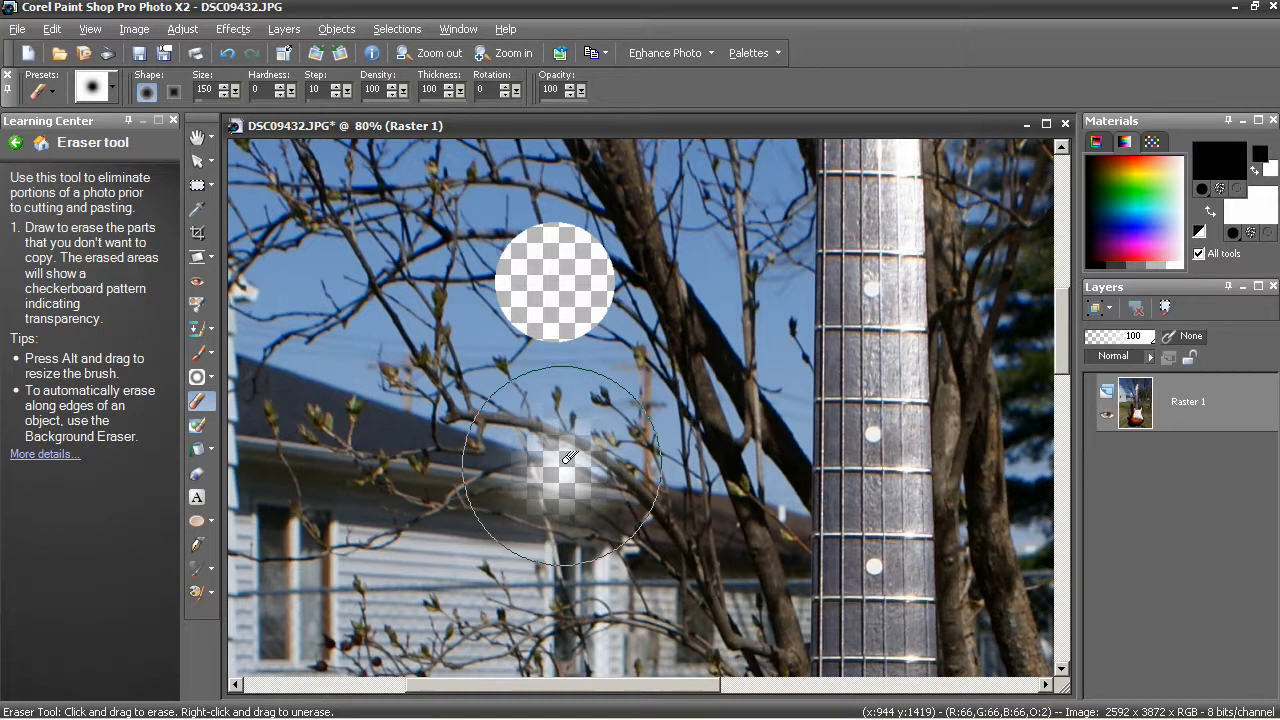
Step: Erase a tall soft-edged oval of background to the right of the neck with the size-150 Eraser
left_click_drag(564, 460, 716, 410)
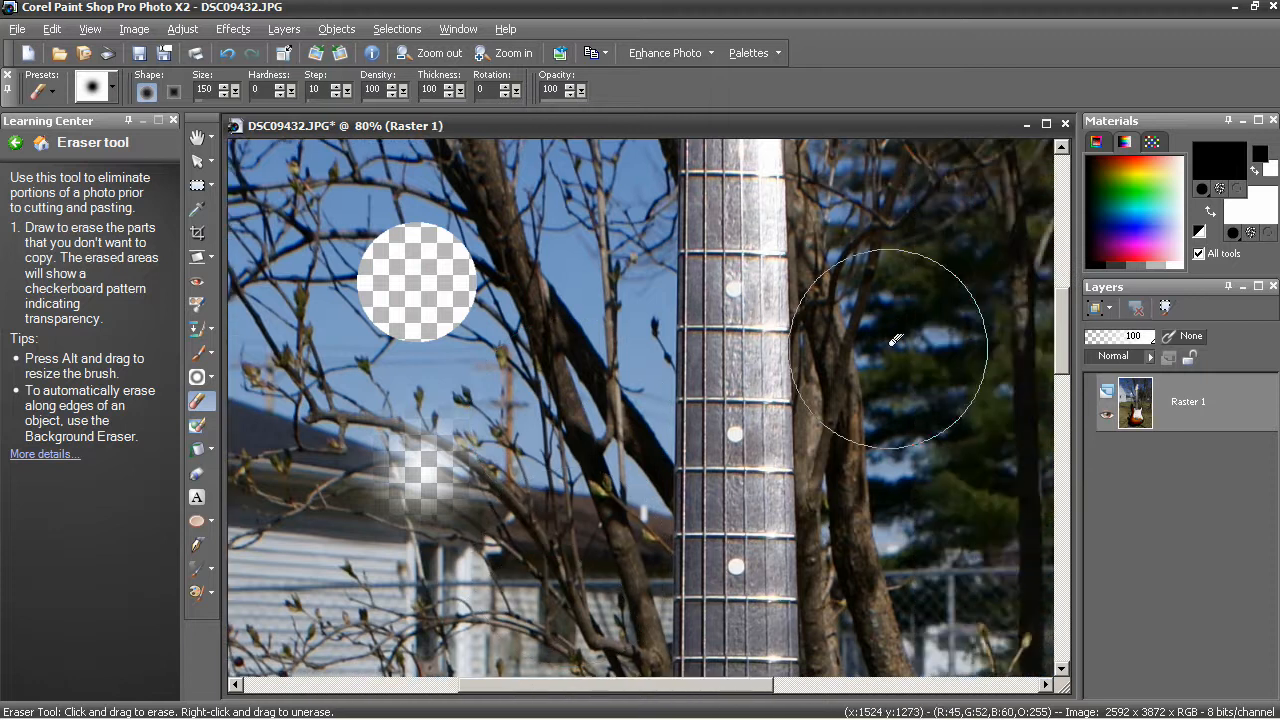
left_click_drag(896, 340, 864, 280)
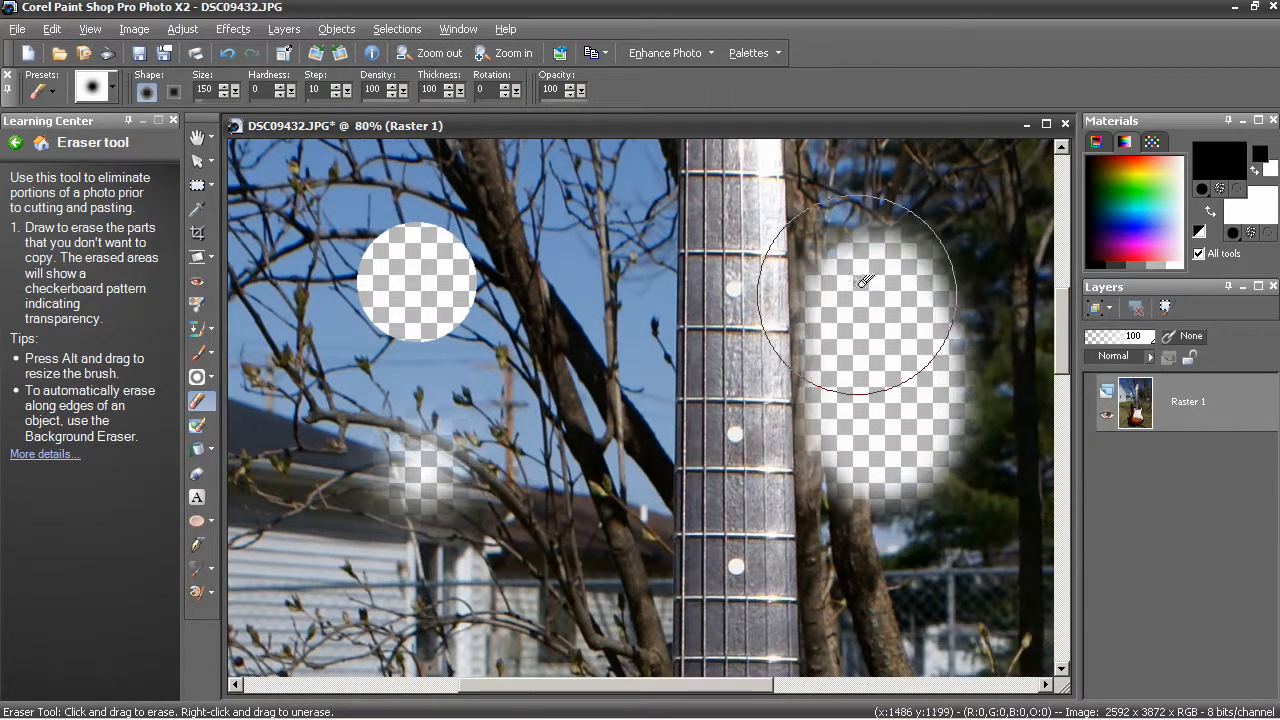
left_click_drag(860, 280, 860, 444)
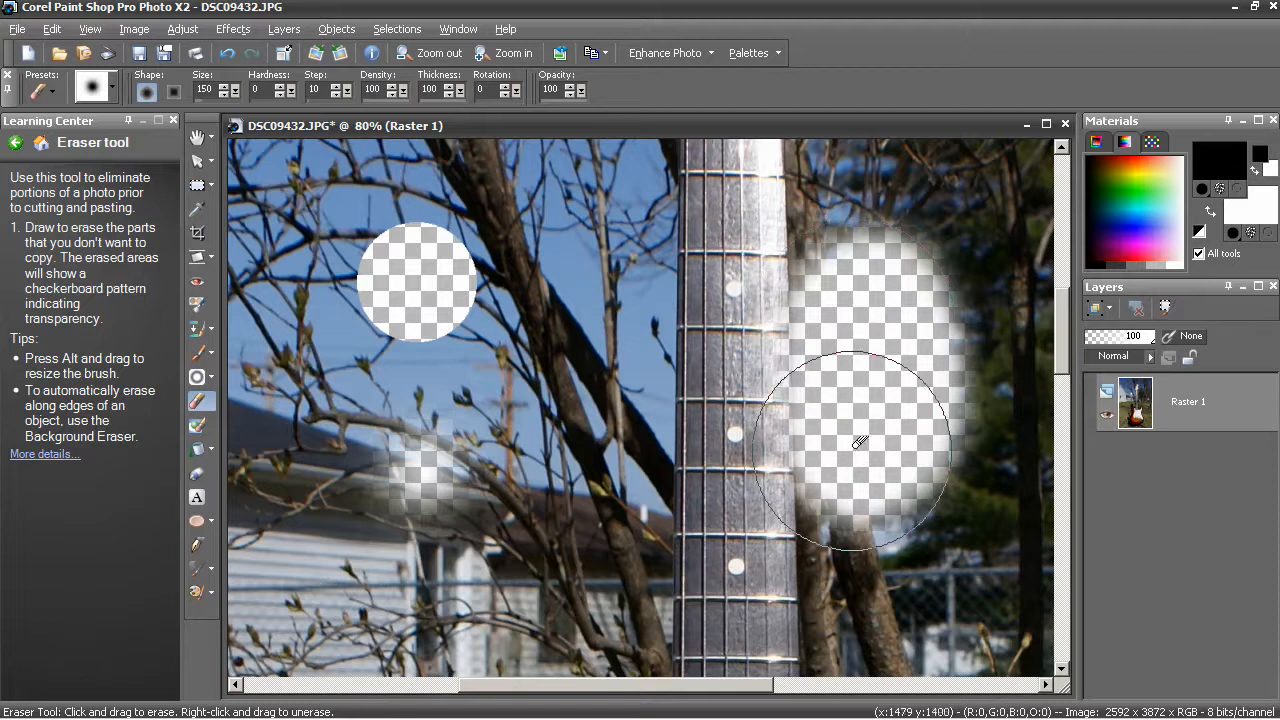
left_click_drag(860, 444, 840, 284)
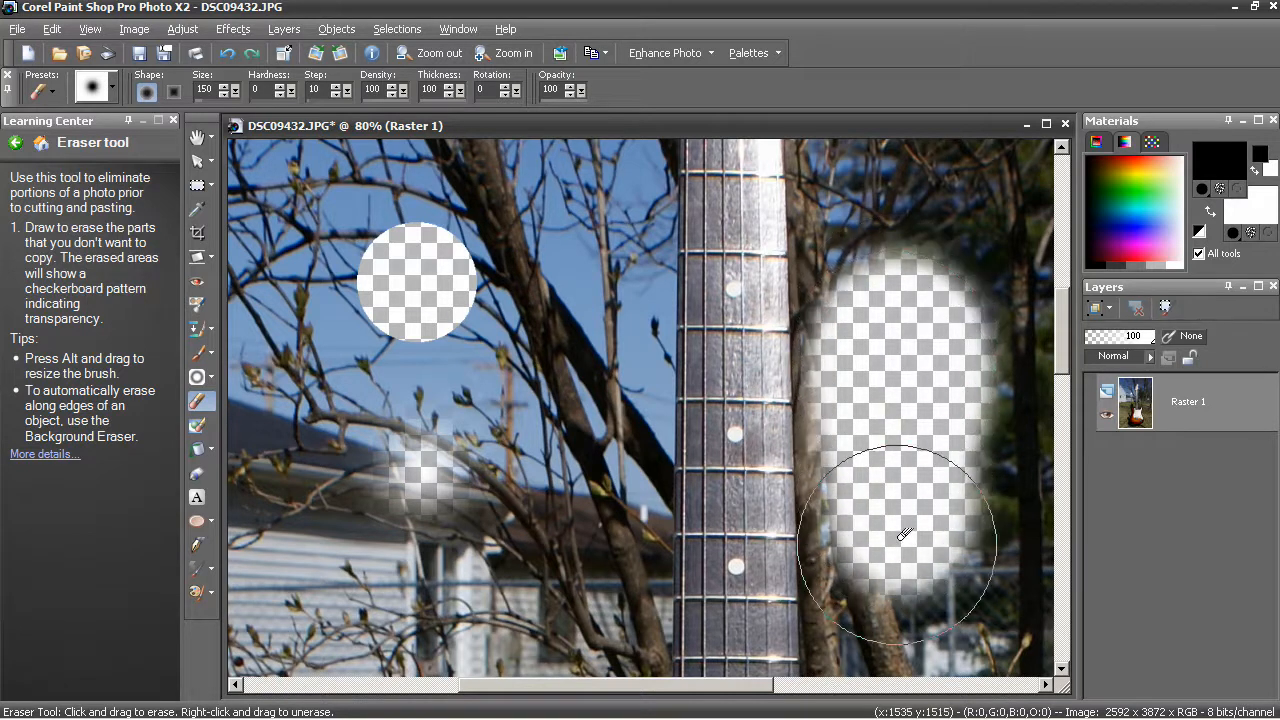
left_click_drag(896, 540, 896, 284)
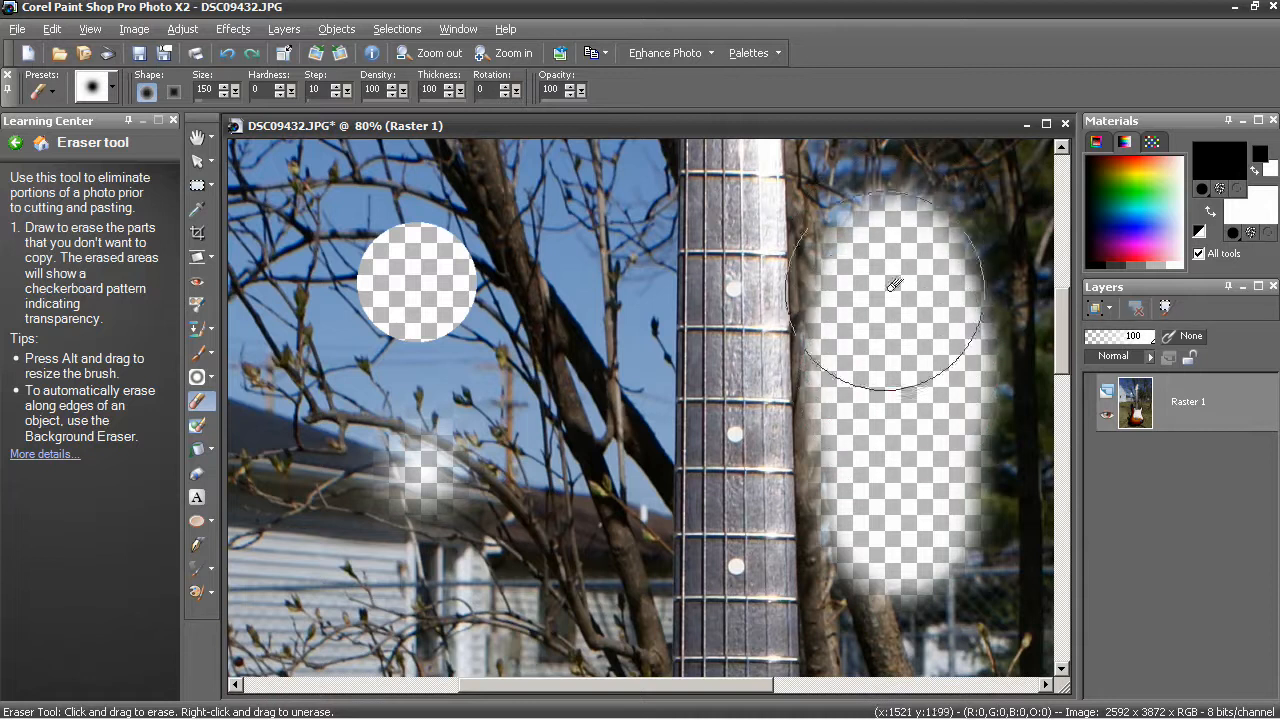
left_click_drag(896, 284, 958, 508)
type("25")
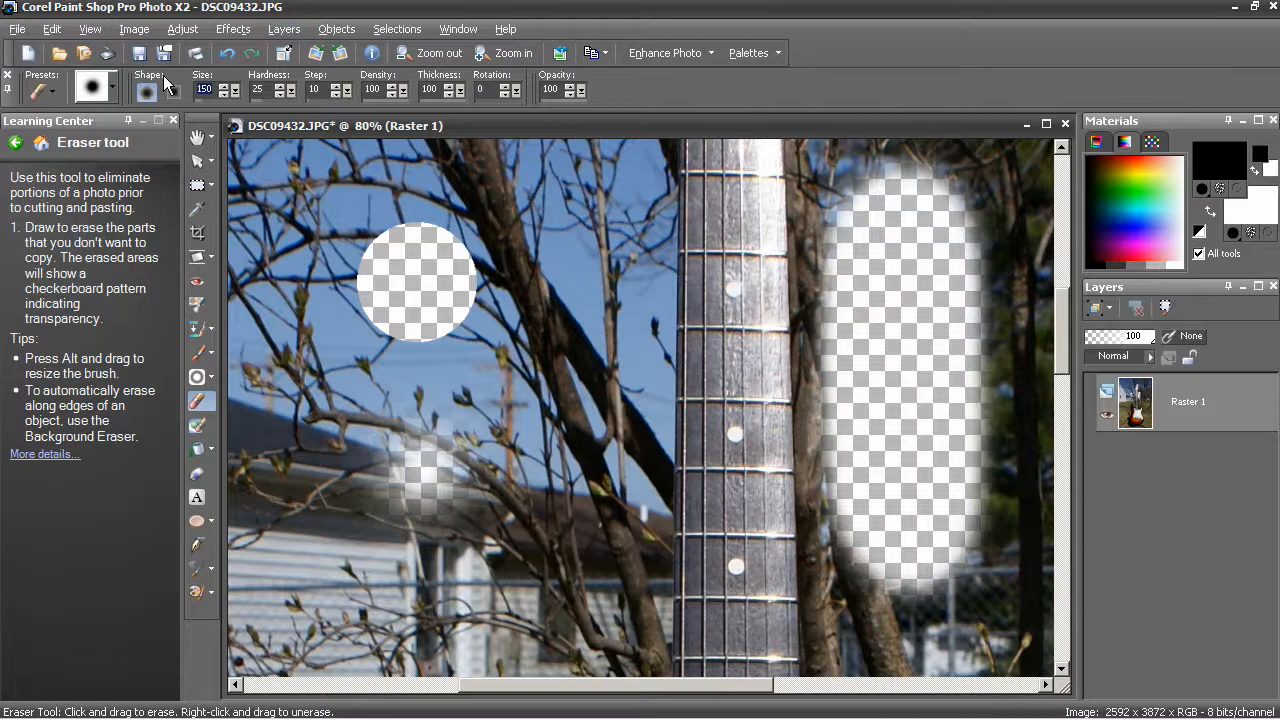
Step: With a smaller Eraser, clear the background strip between the neck's right edge and the oval, then zoom in
type("20")
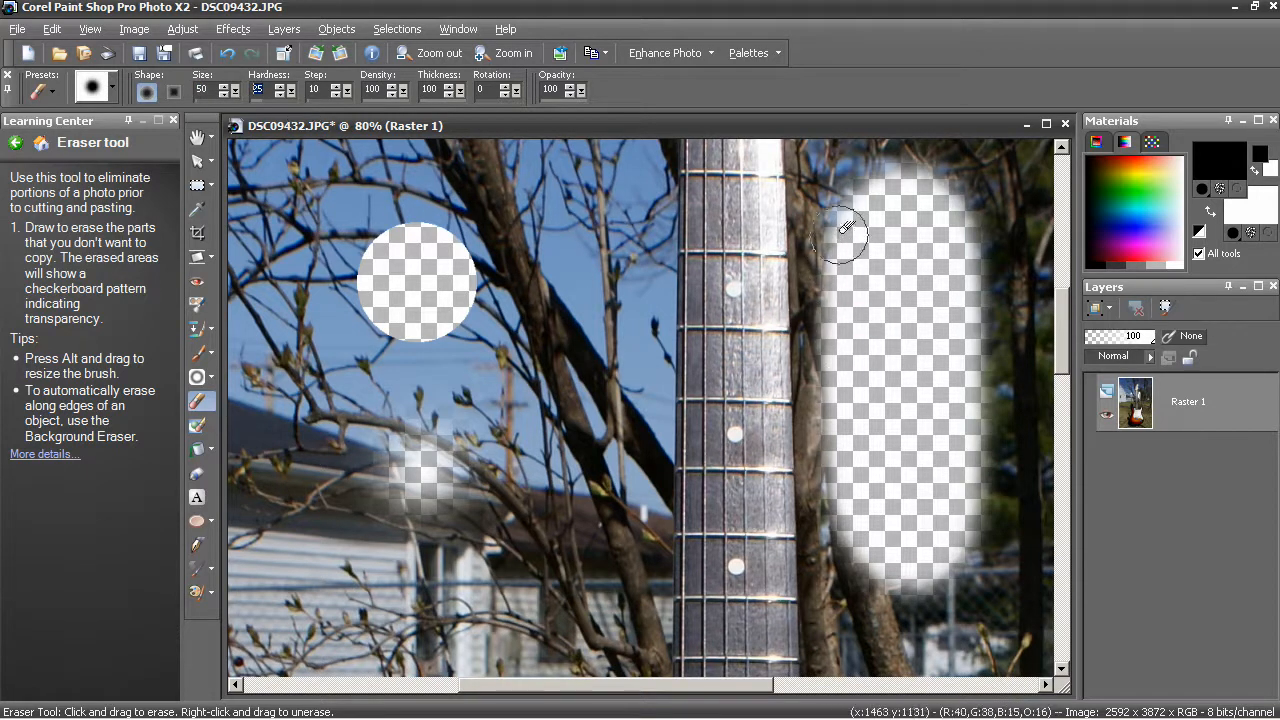
left_click_drag(840, 236, 836, 360)
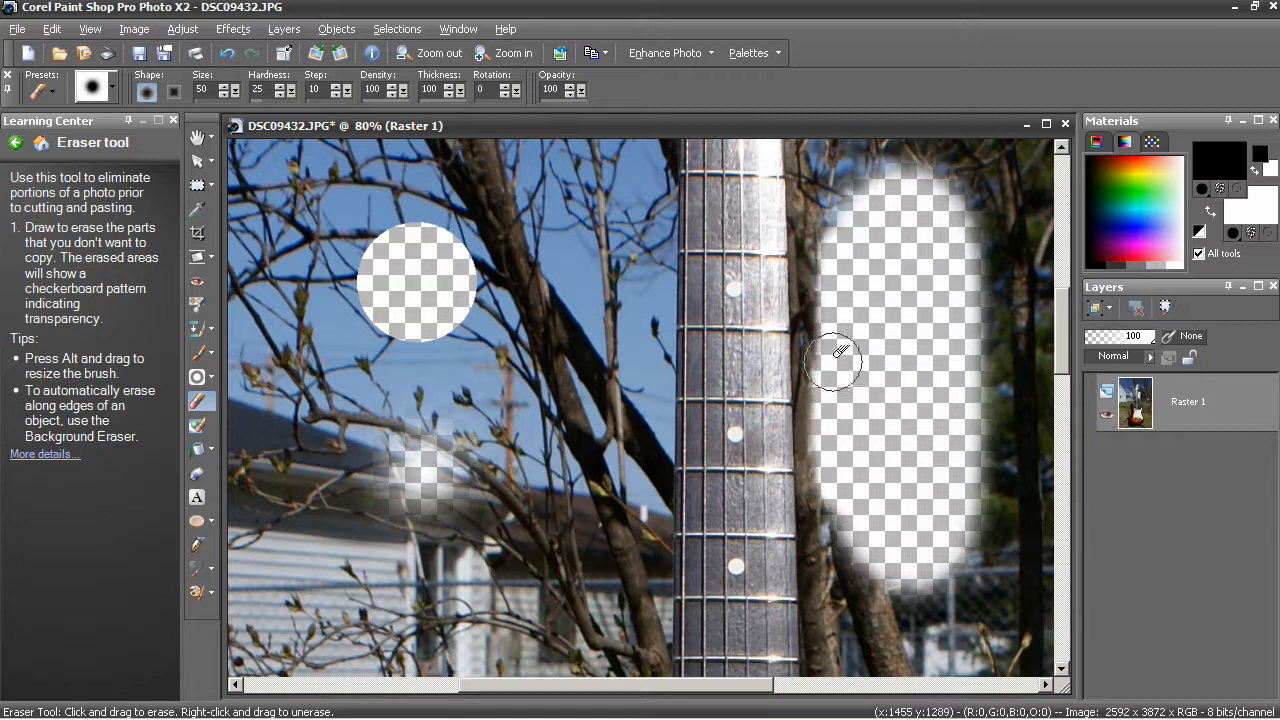
left_click_drag(836, 360, 820, 460)
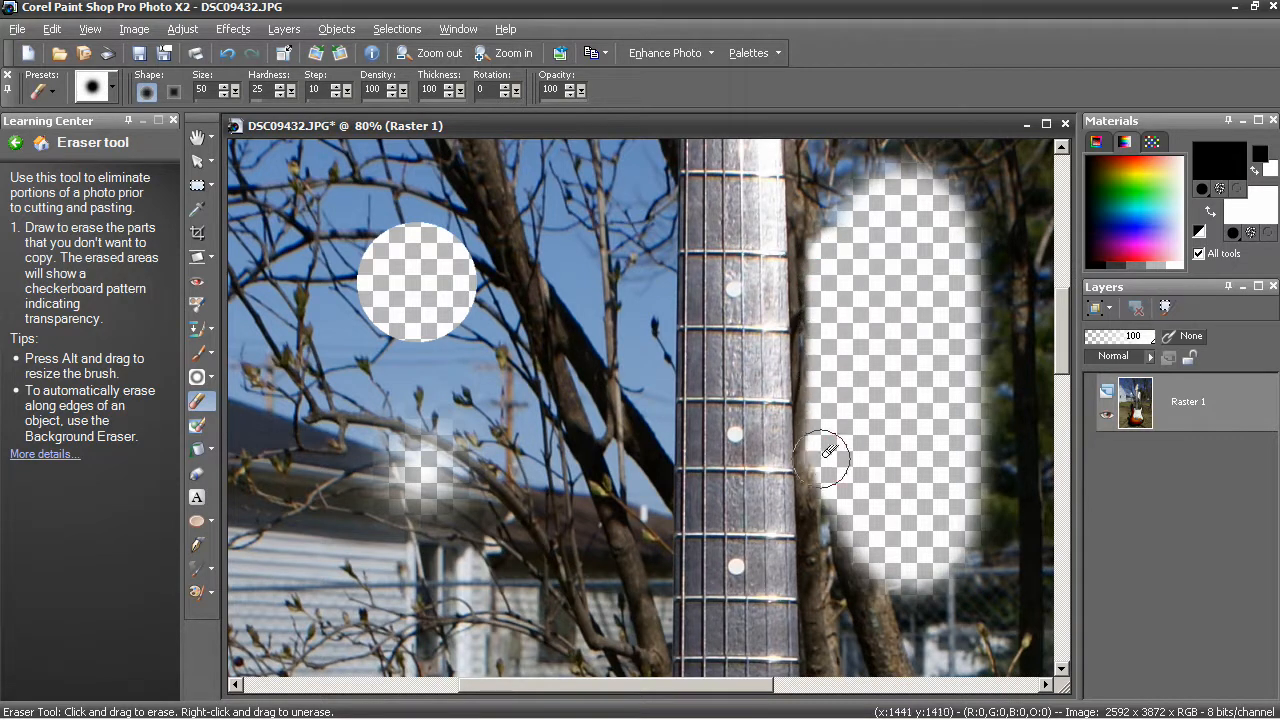
left_click_drag(820, 460, 820, 220)
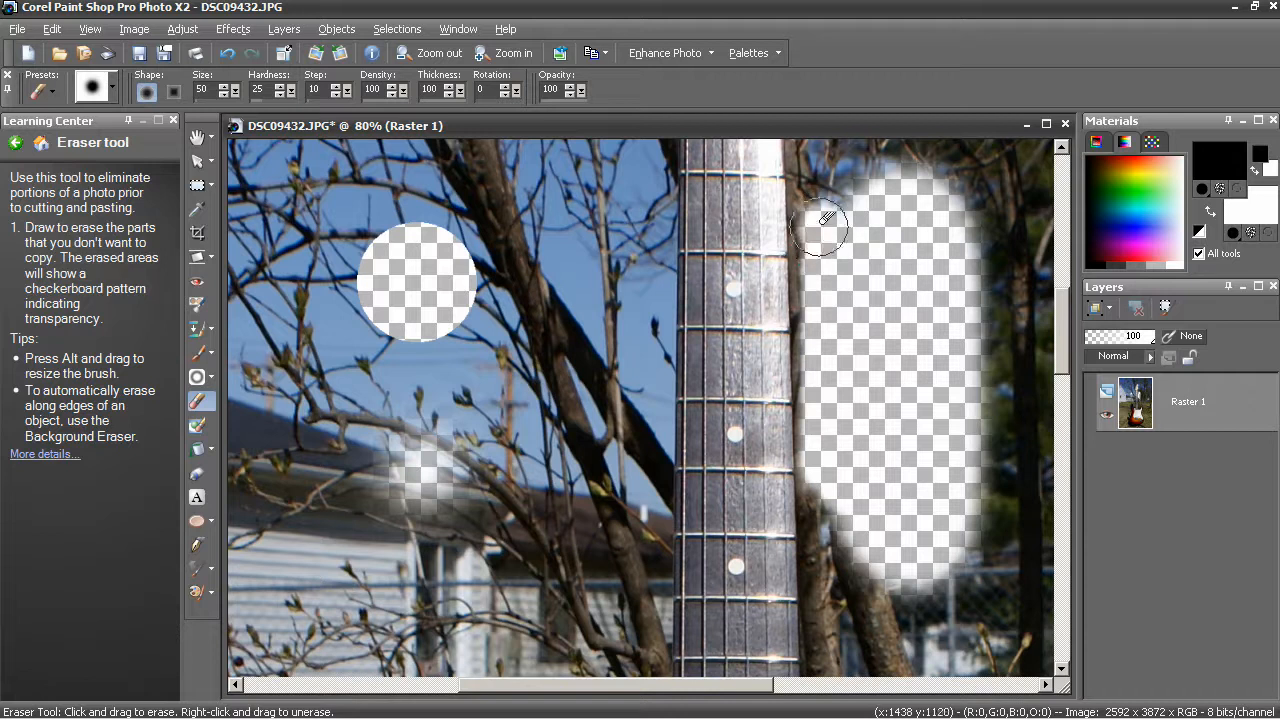
left_click_drag(818, 222, 818, 438)
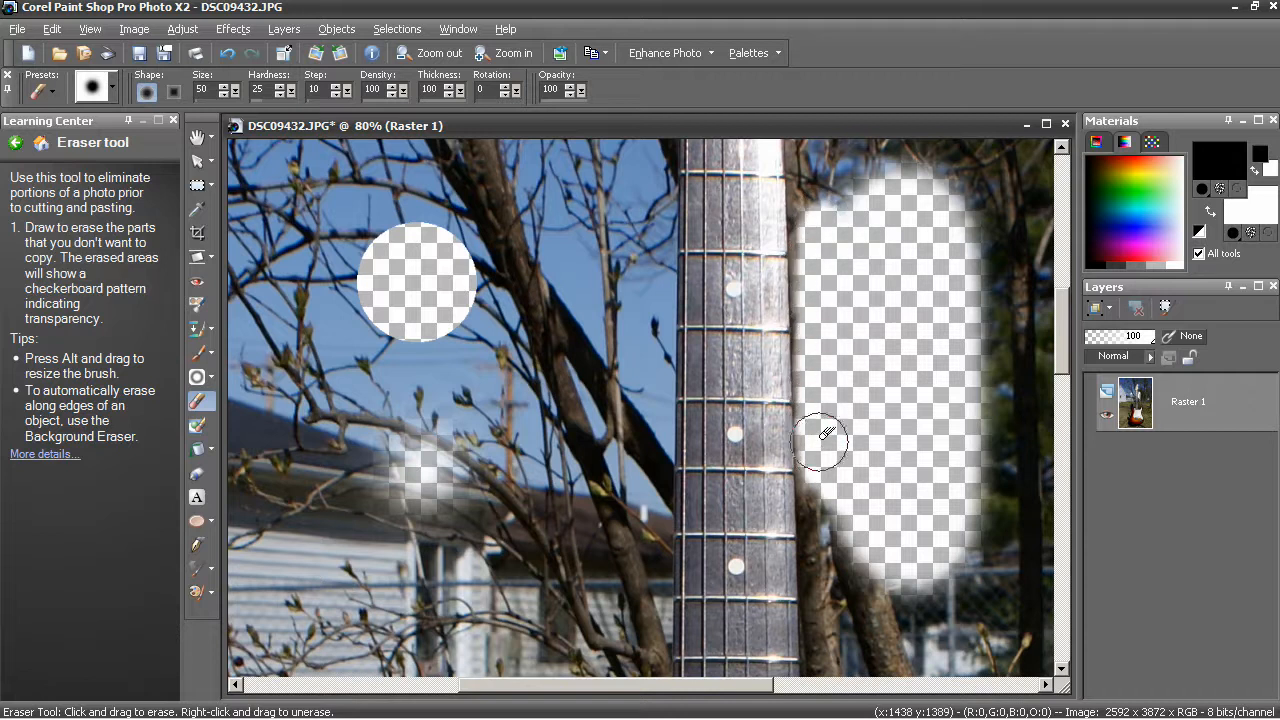
left_click_drag(820, 440, 816, 244)
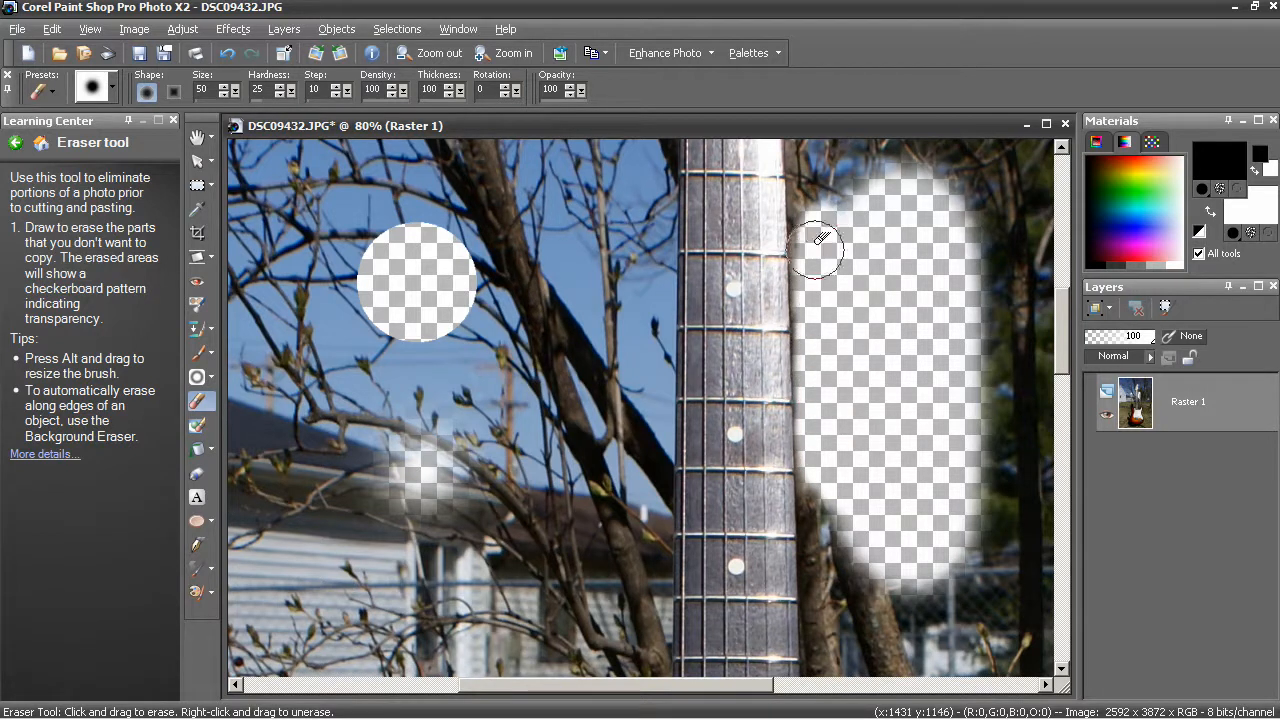
left_click(512, 52)
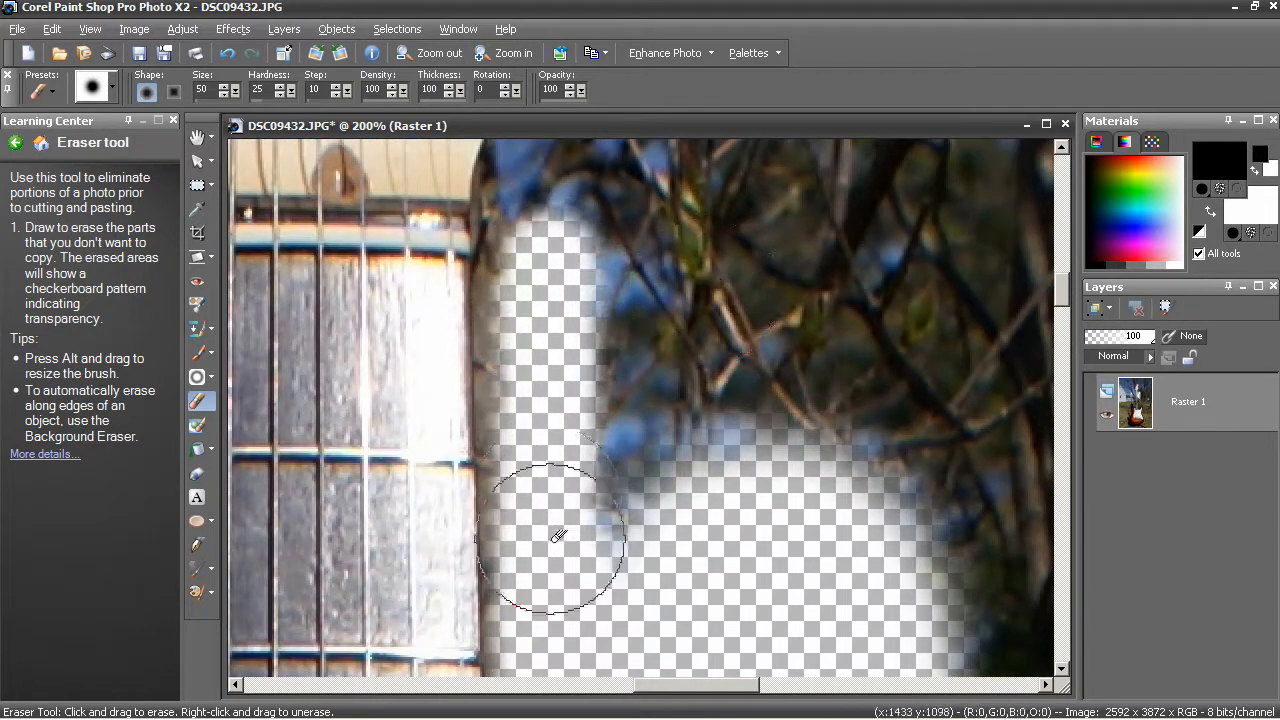
Step: Clean up leftover background remnants along the neck's right edge at 200% zoom
left_click_drag(560, 536, 576, 358)
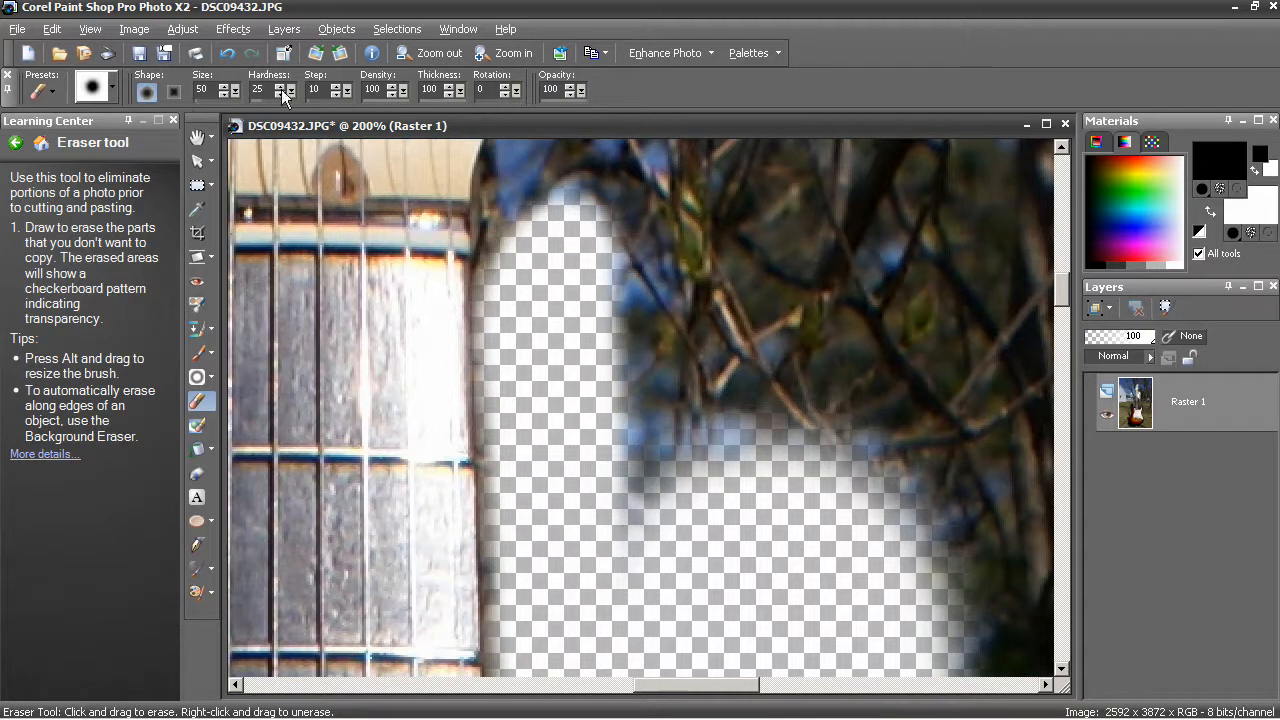
mouse_move(144, 96)
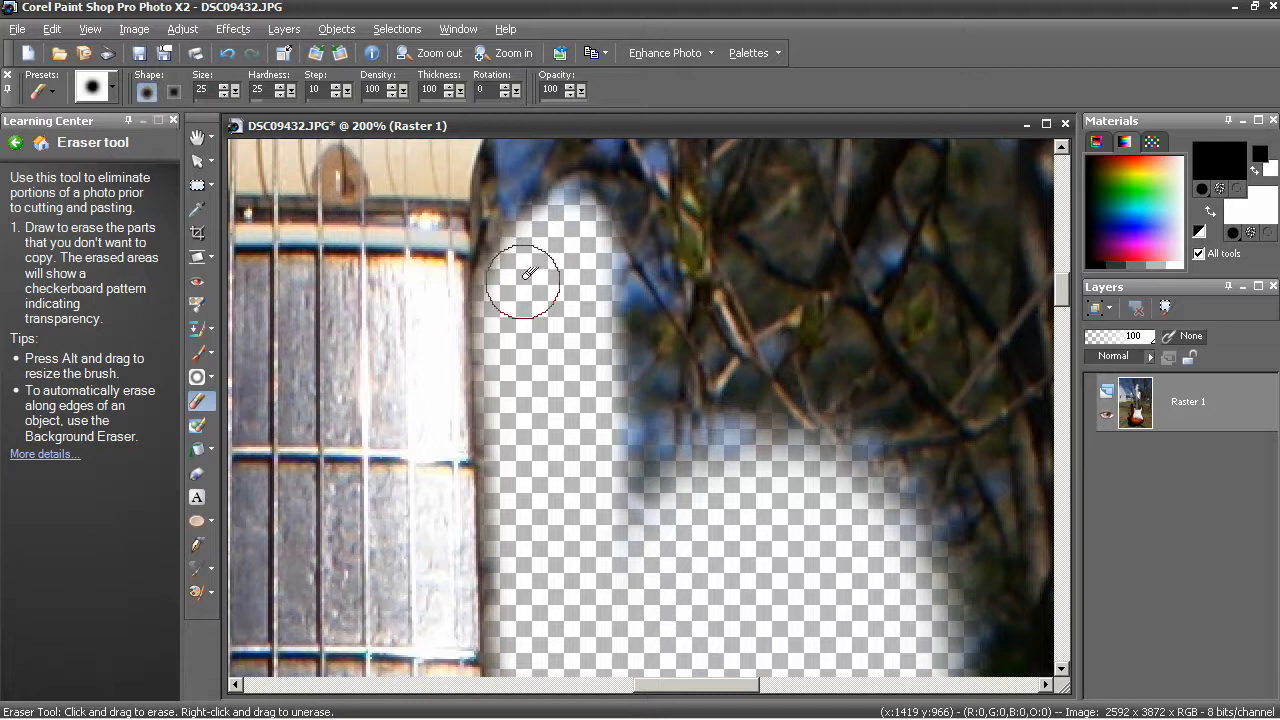
left_click_drag(520, 280, 524, 550)
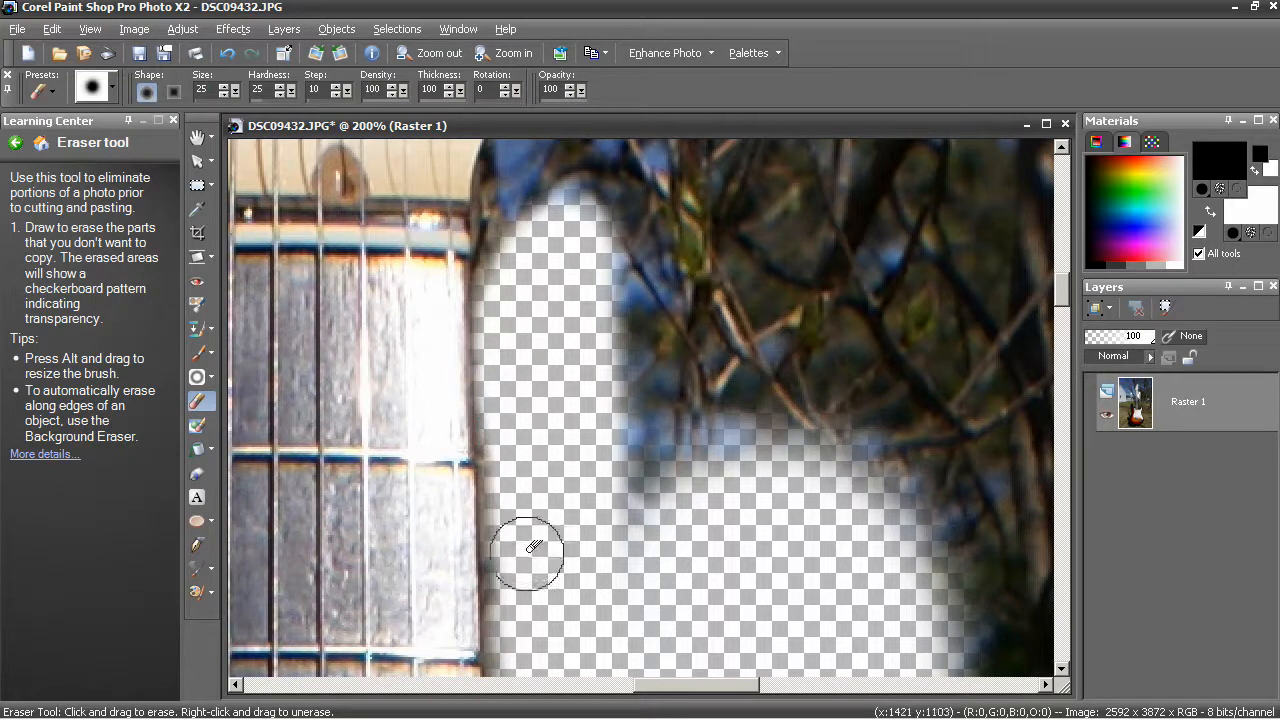
left_click_drag(528, 552, 516, 278)
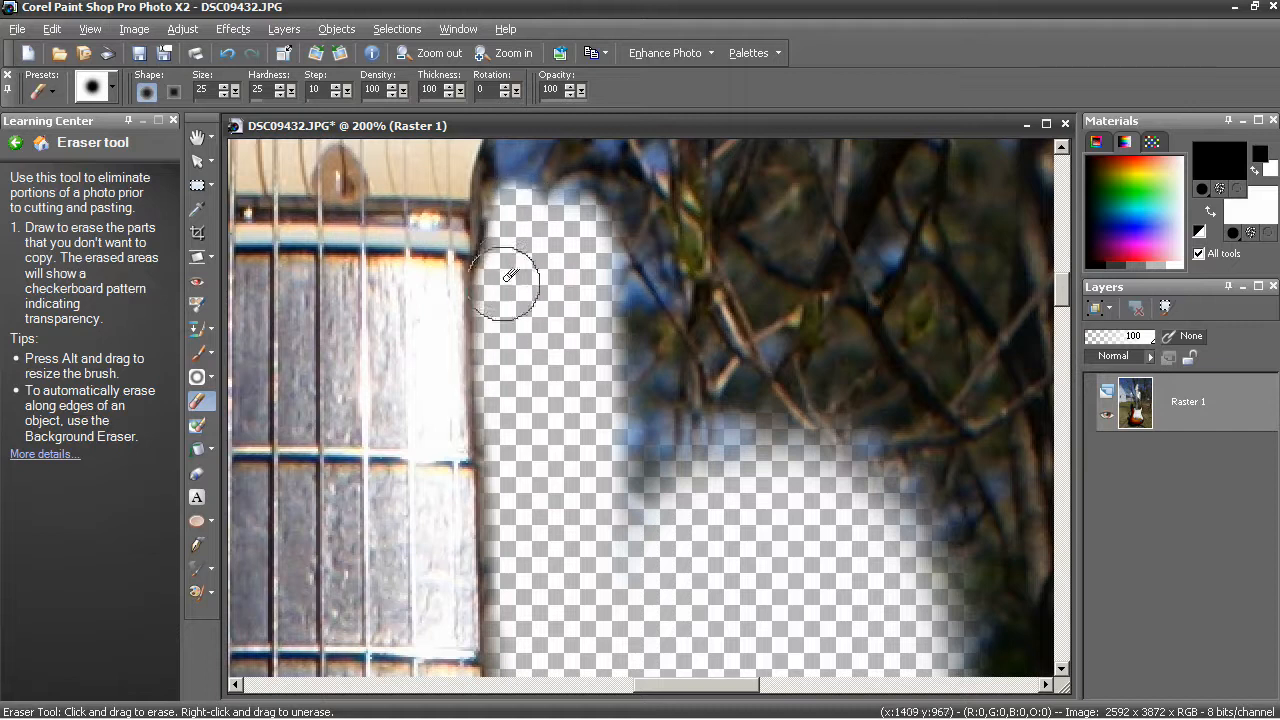
left_click_drag(504, 280, 516, 176)
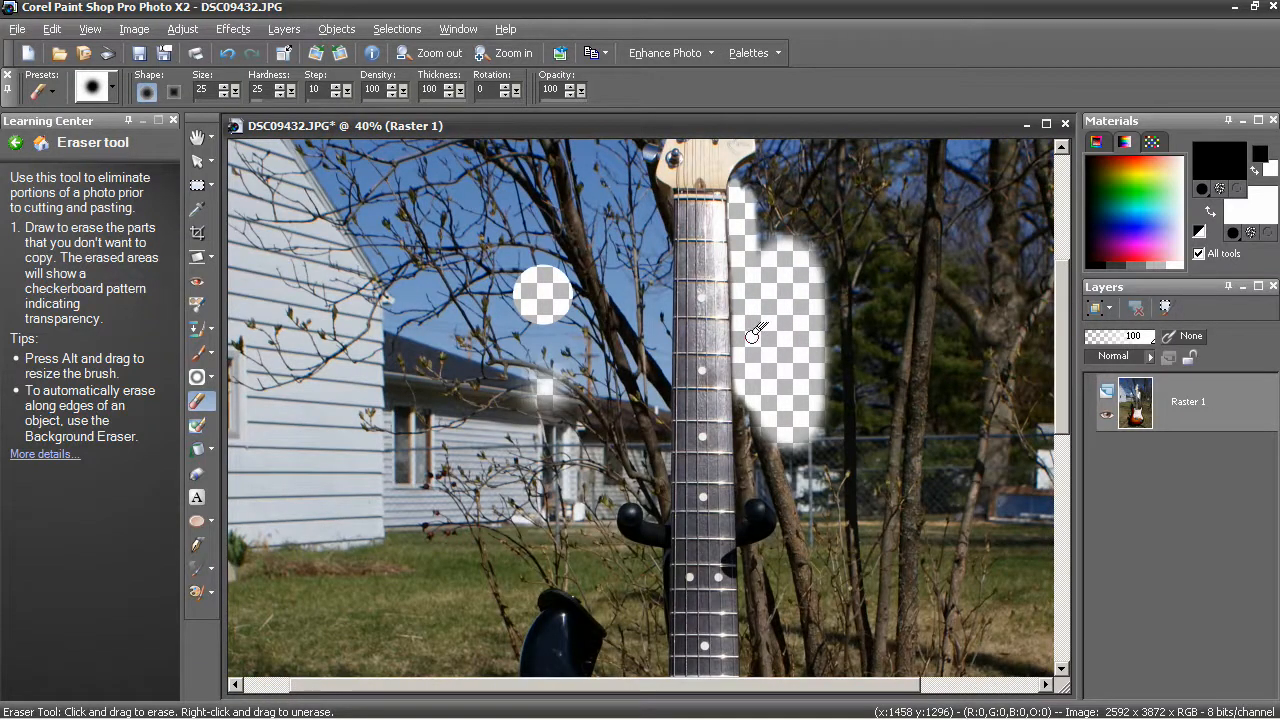
Step: Zoom out in three steps until the whole guitar photo is visible
left_click(430, 52)
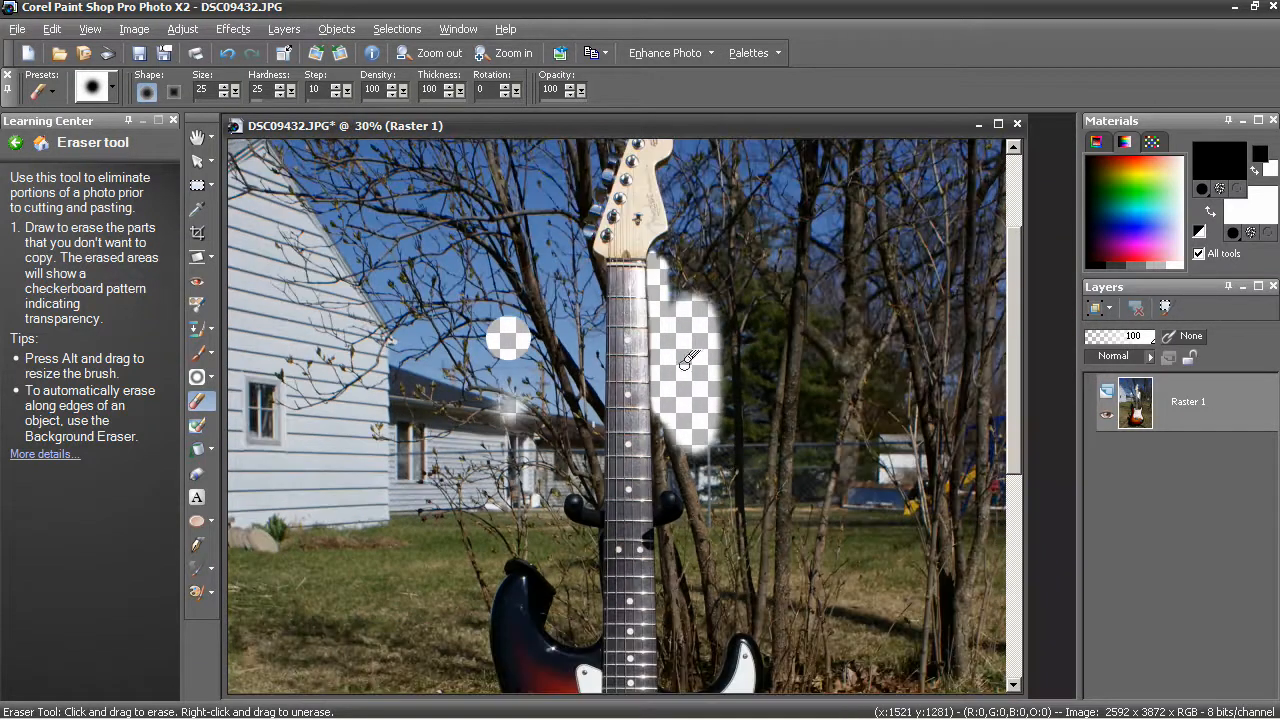
left_click(436, 52)
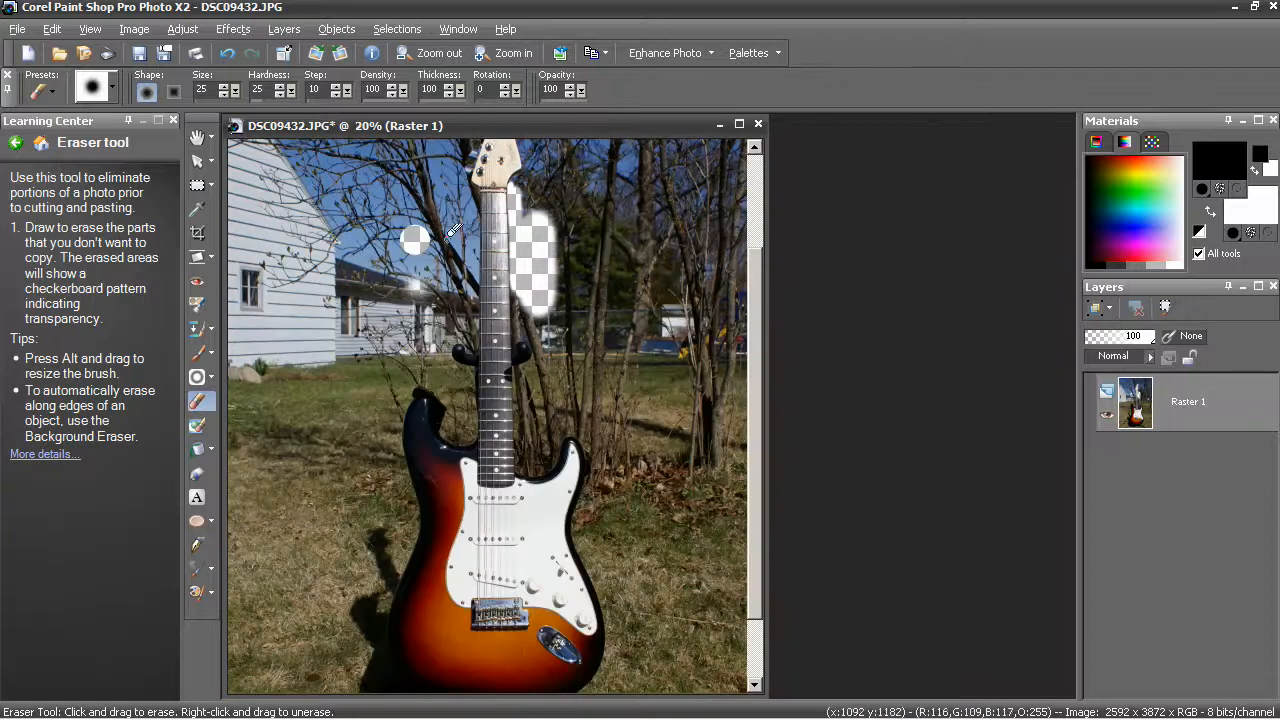
left_click(436, 52)
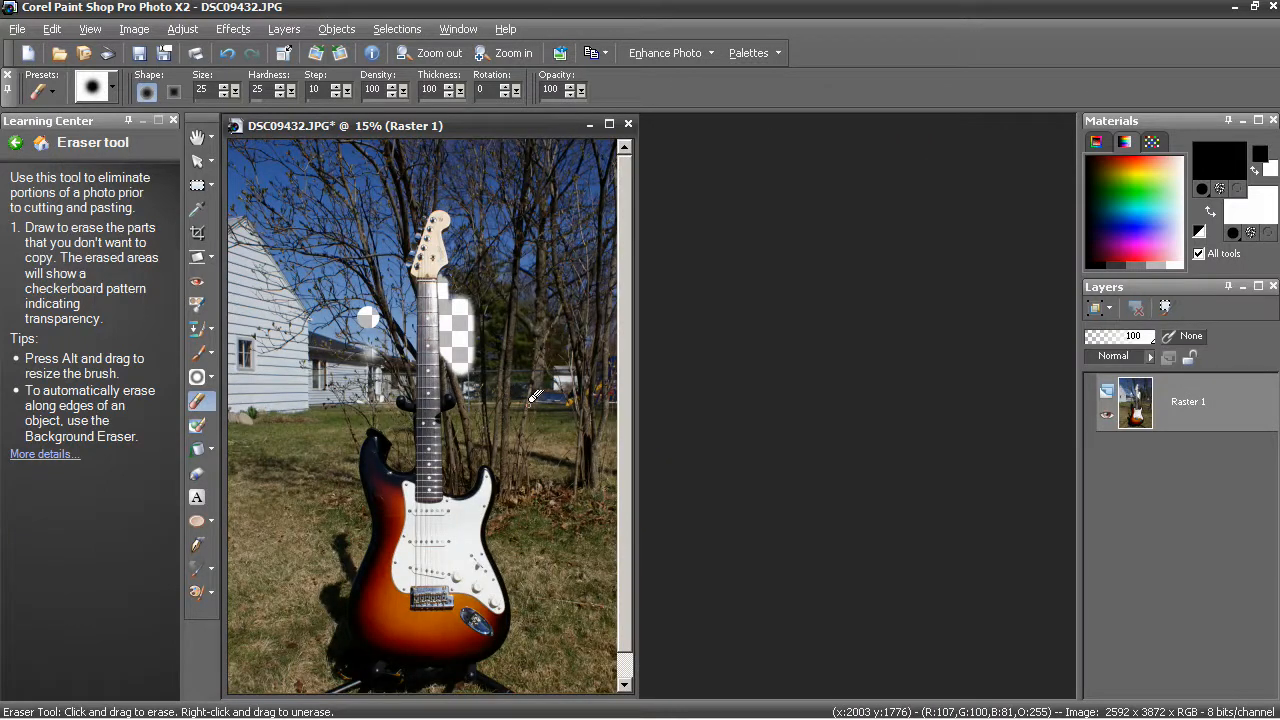